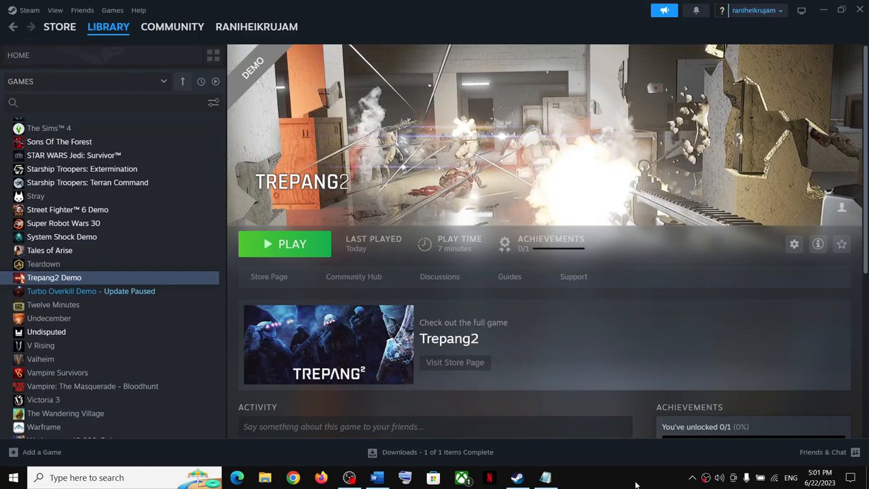
mouse_move(619, 255)
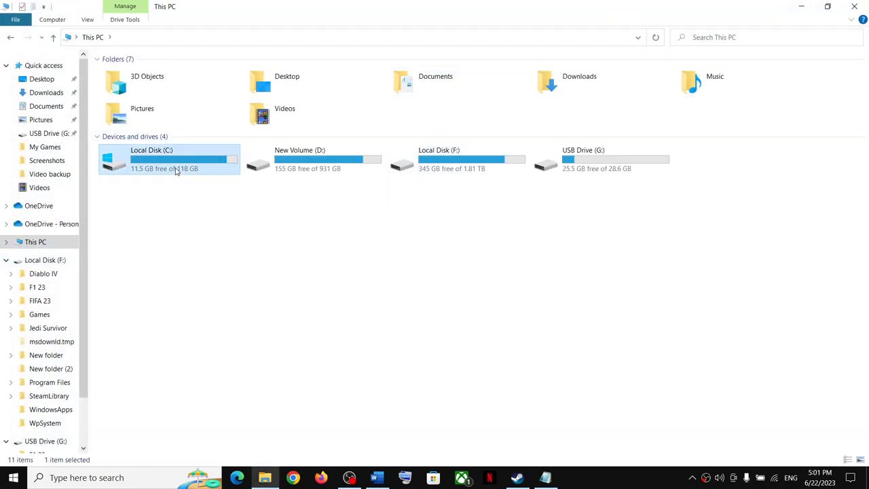
Drill down from Local Disk (C:) through Users into the Test user profile folder.
double_click(151, 158)
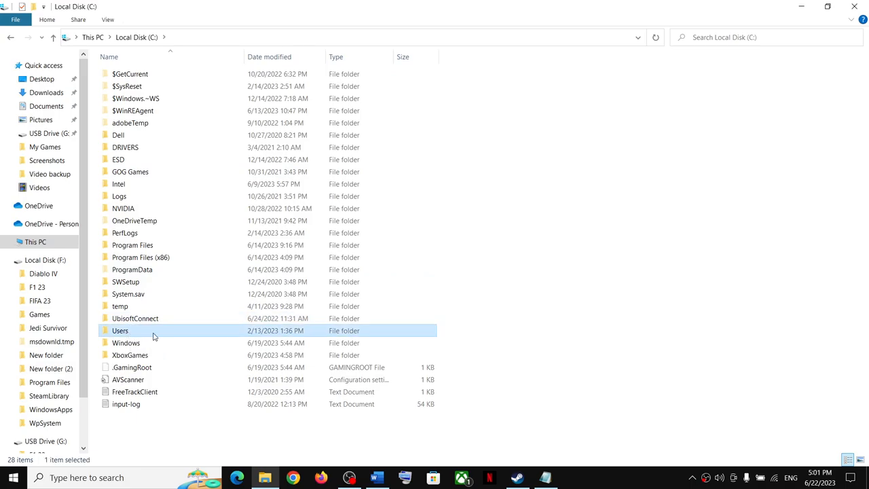
double_click(121, 330)
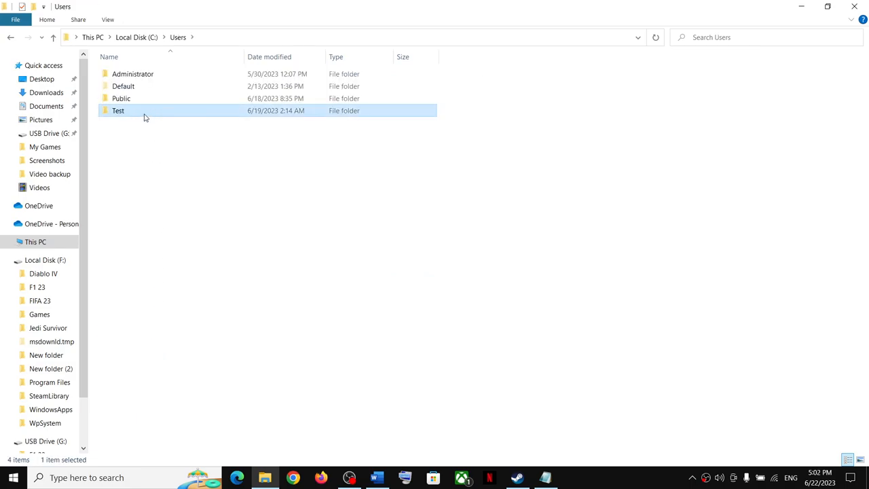
double_click(118, 110)
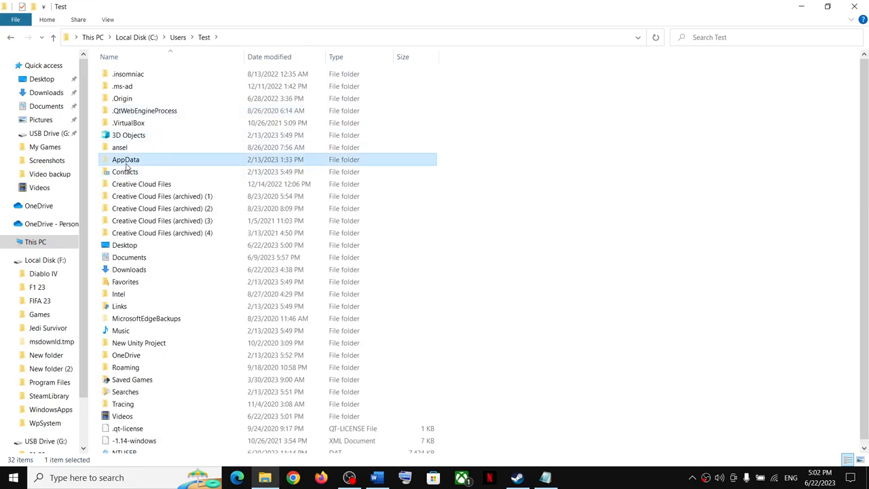
mouse_move(175, 167)
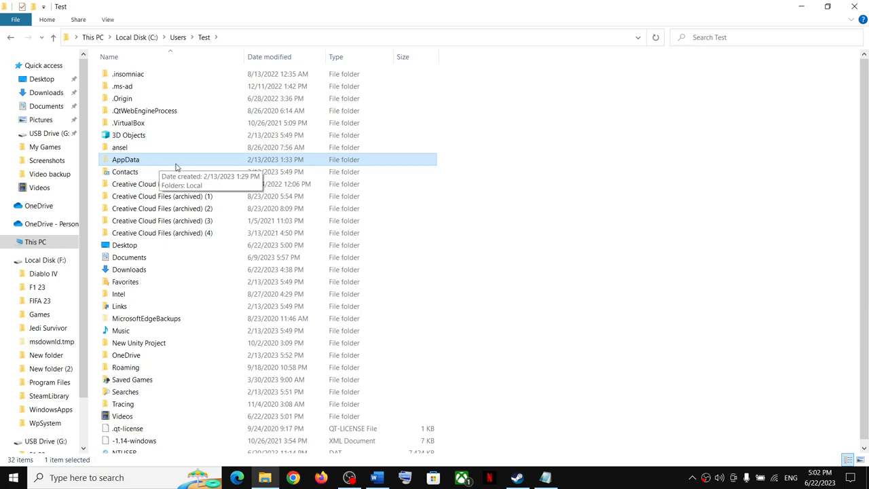
Open AppData in the Test user folder, showing Local, LocalLow and Roaming.
left_click(107, 19)
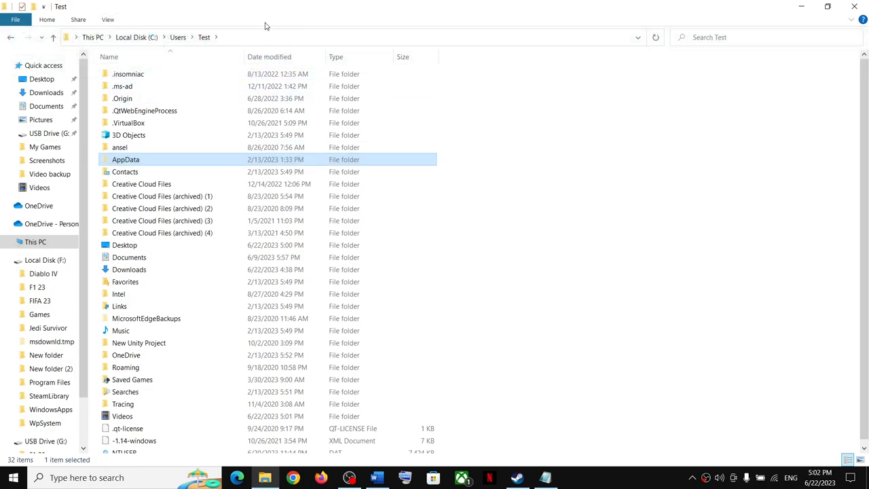
mouse_move(323, 38)
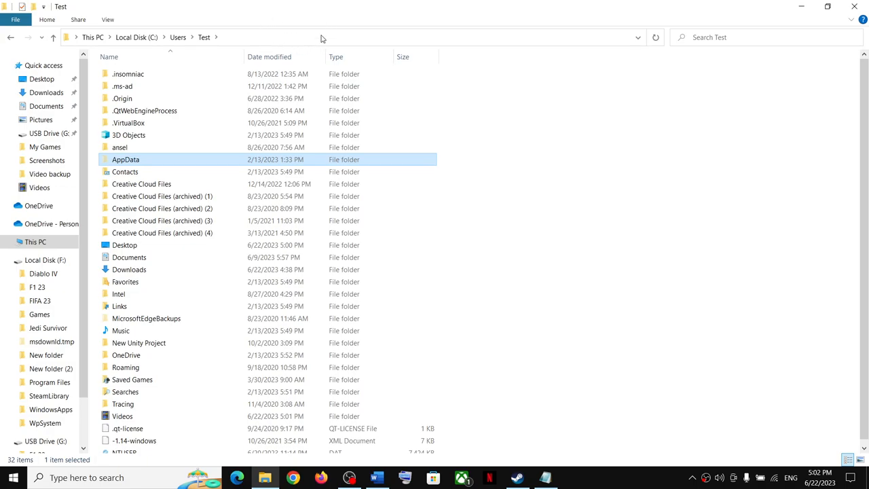
mouse_move(286, 36)
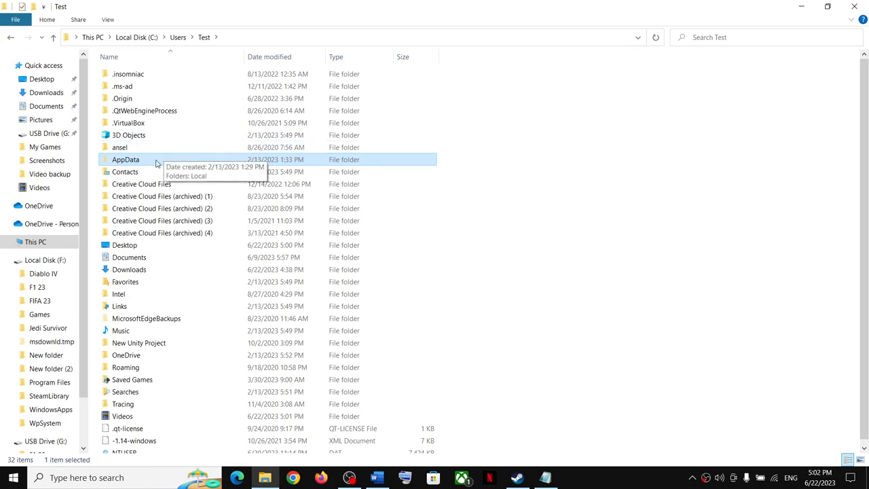
mouse_move(144, 167)
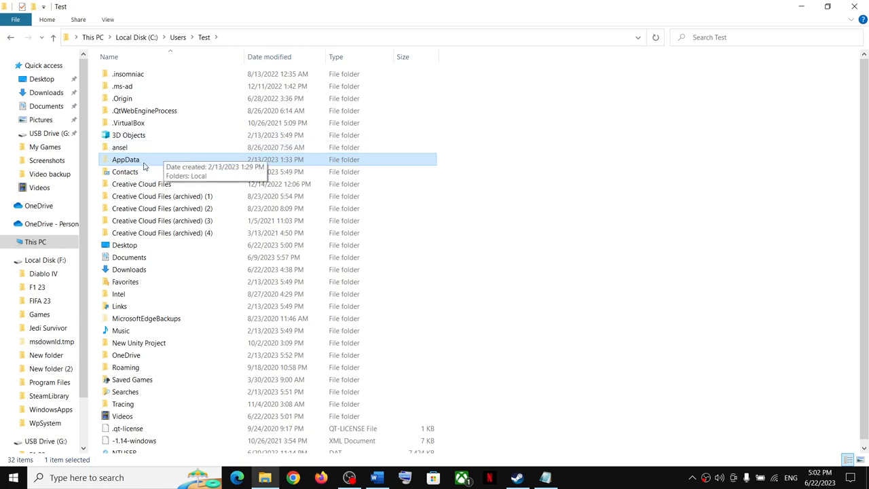
double_click(125, 159)
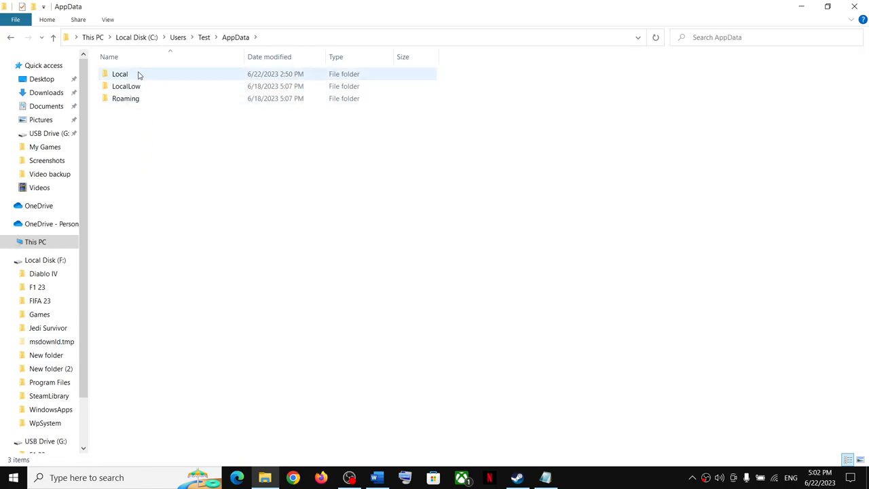
Go into Local\CPPFPS\Saved\SaveGames and select the 0, 0_data and GameSettings files.
double_click(119, 74)
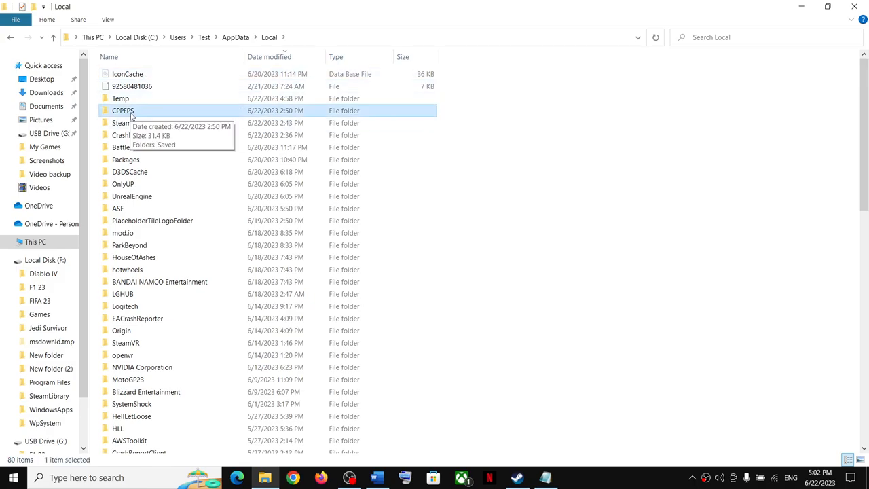
double_click(122, 110)
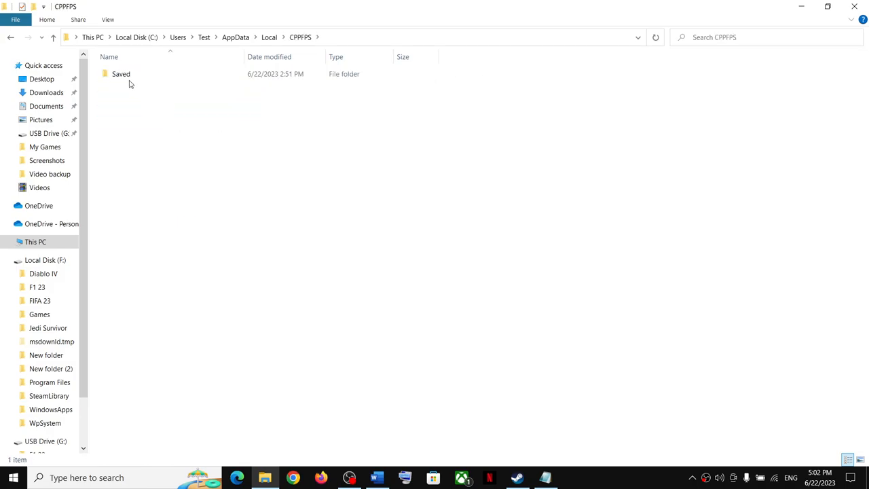
double_click(121, 73)
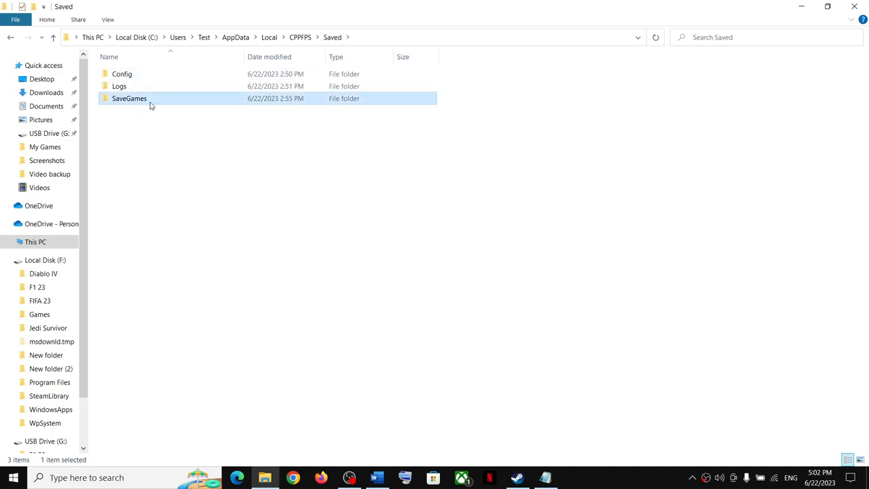
double_click(129, 98)
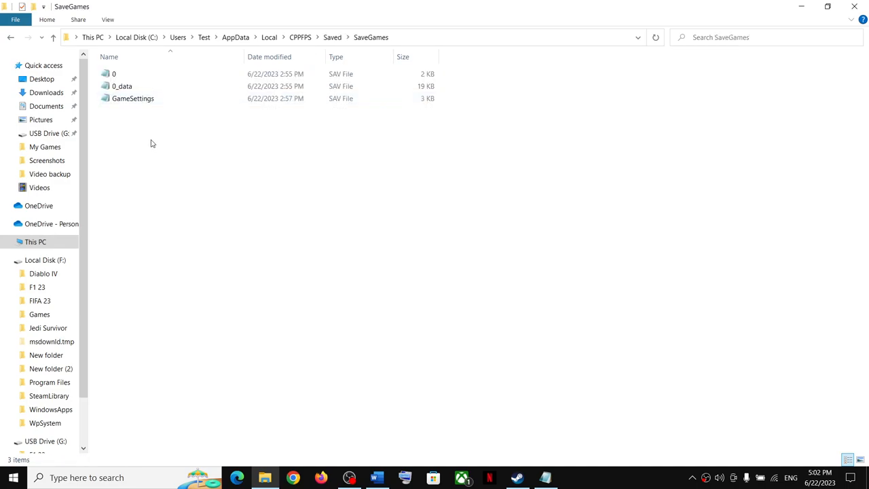
key("ctrl+a")
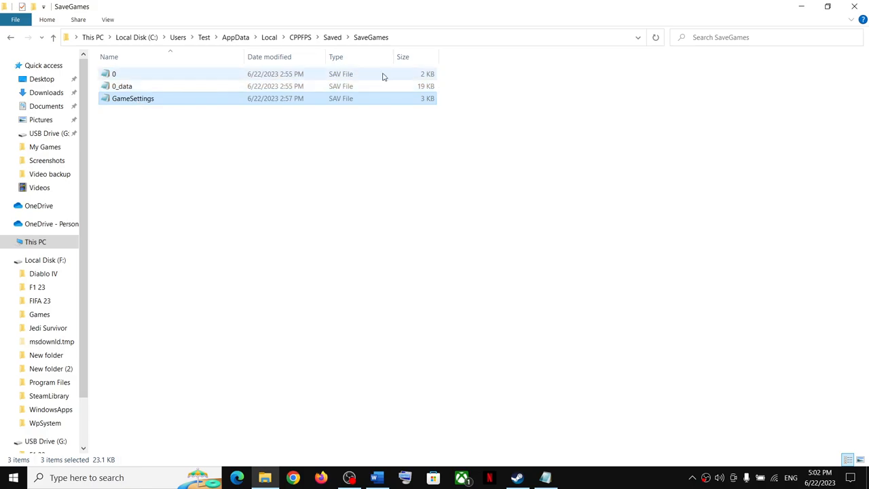
double_click(133, 98)
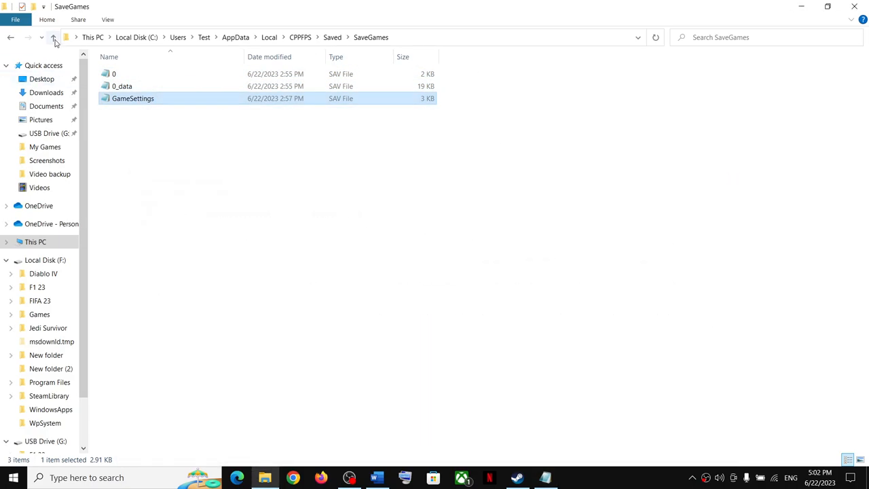
Move from SaveGames back up to Saved and into Config\WindowsNoEditor.
left_click(53, 37)
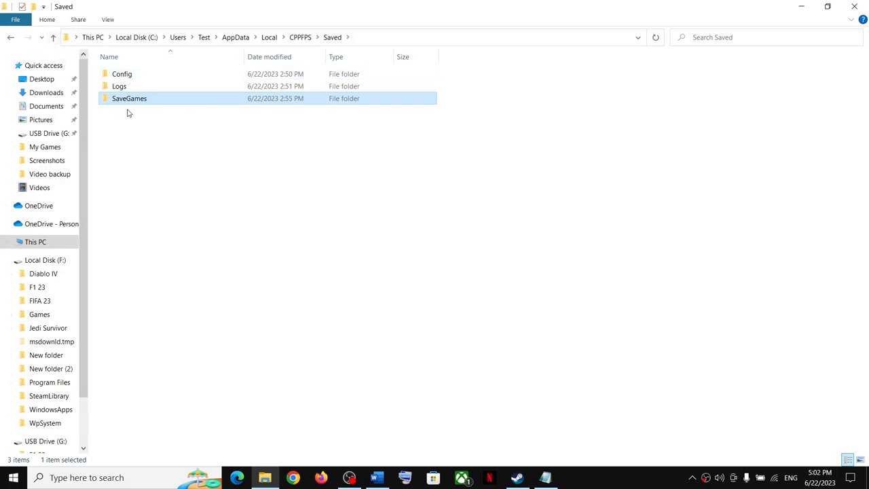
double_click(129, 97)
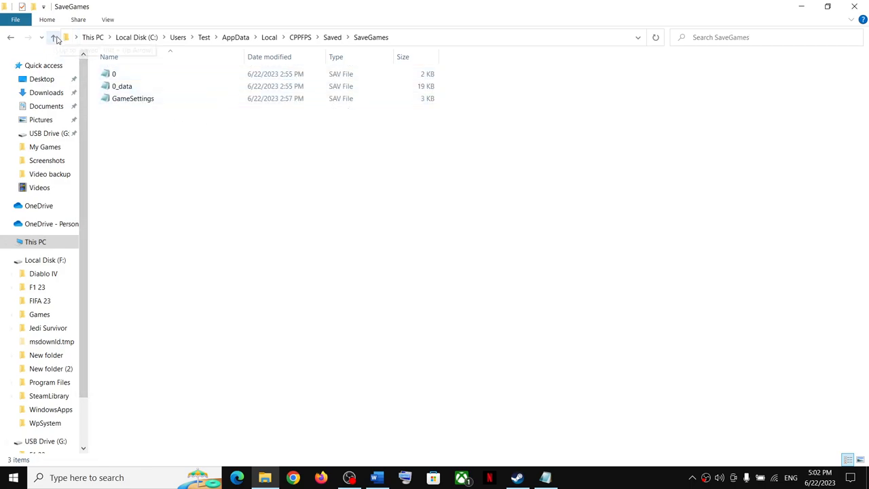
left_click(53, 38)
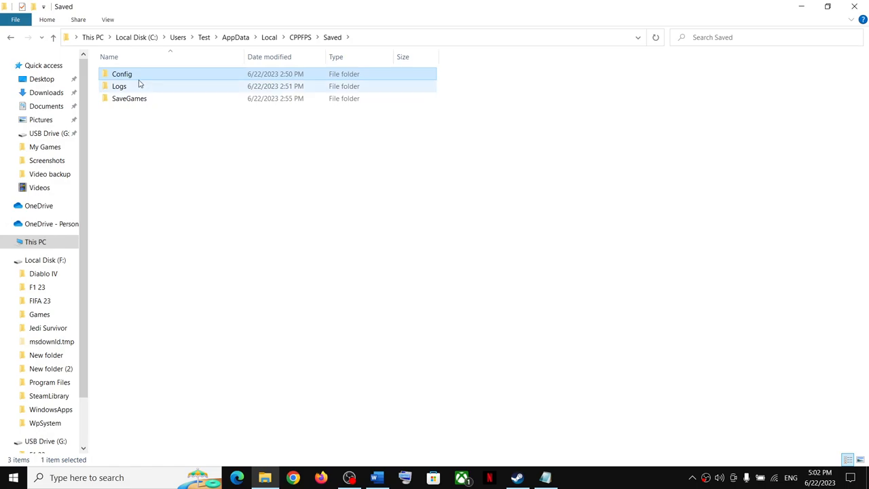
double_click(121, 73)
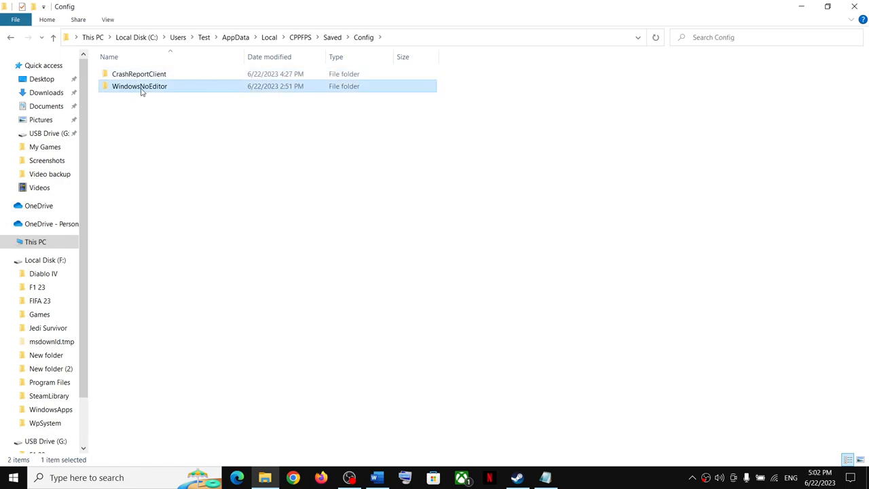
double_click(139, 86)
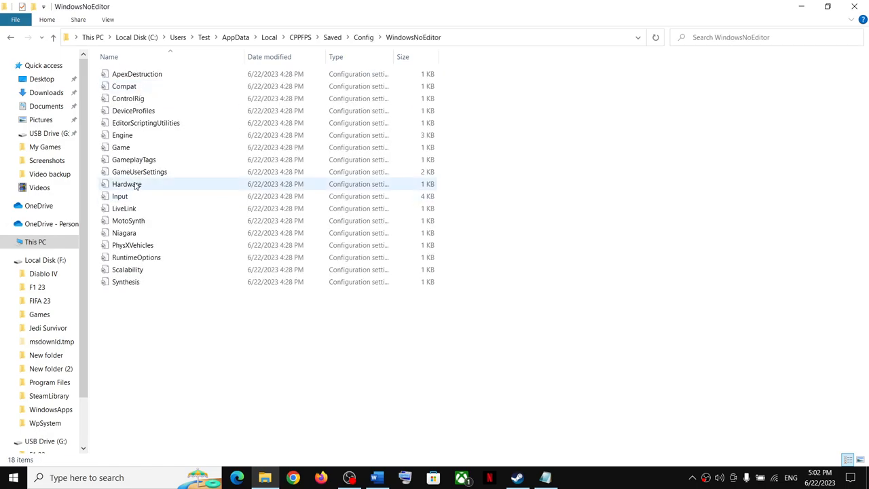
View GameUserSettings in Notepad, then return to Steam's Trepang2 Demo page.
double_click(139, 171)
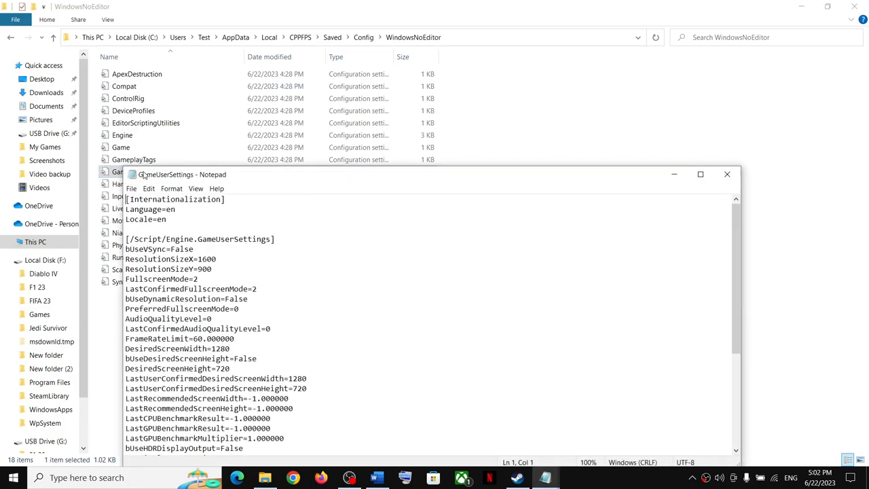
scroll("down", 3)
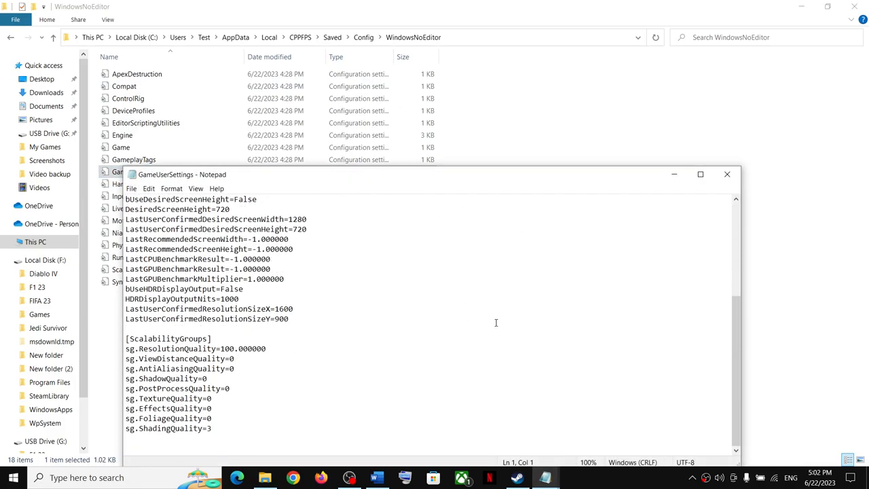
left_click(516, 477)
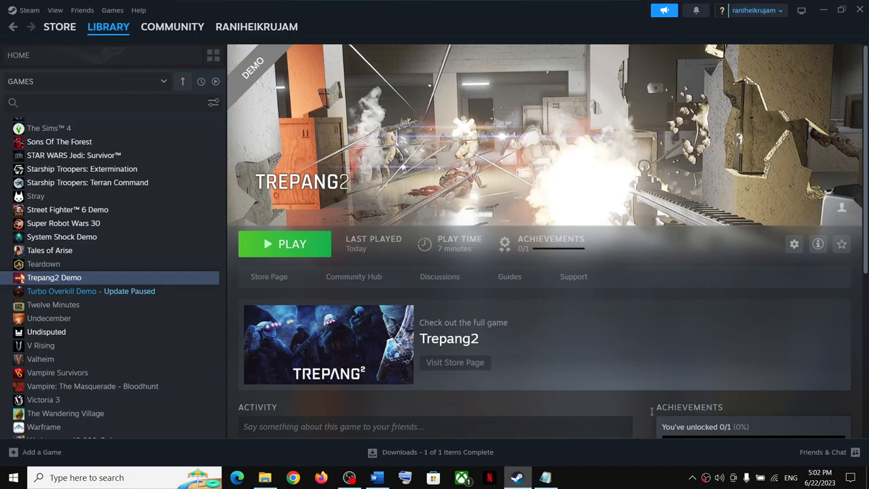